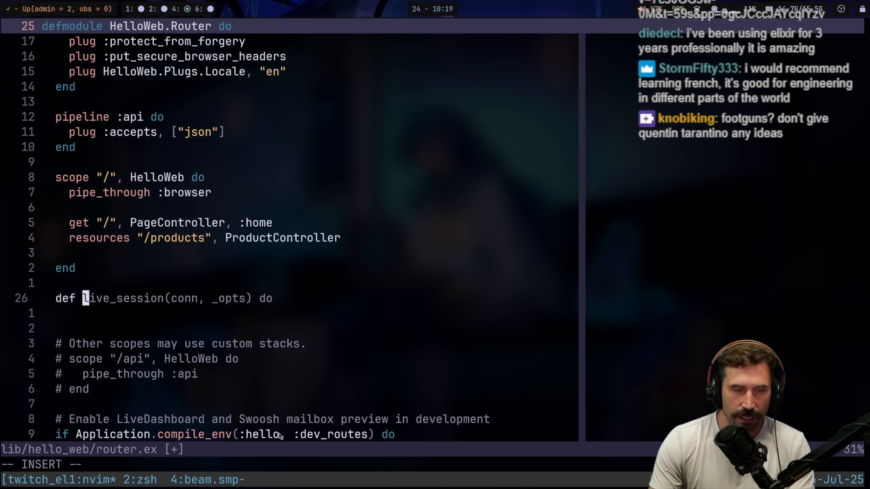
Step: Write a general afunction clause and a clause above it matching "!echo" <> rest_param1
type("afunction(conn, _params")
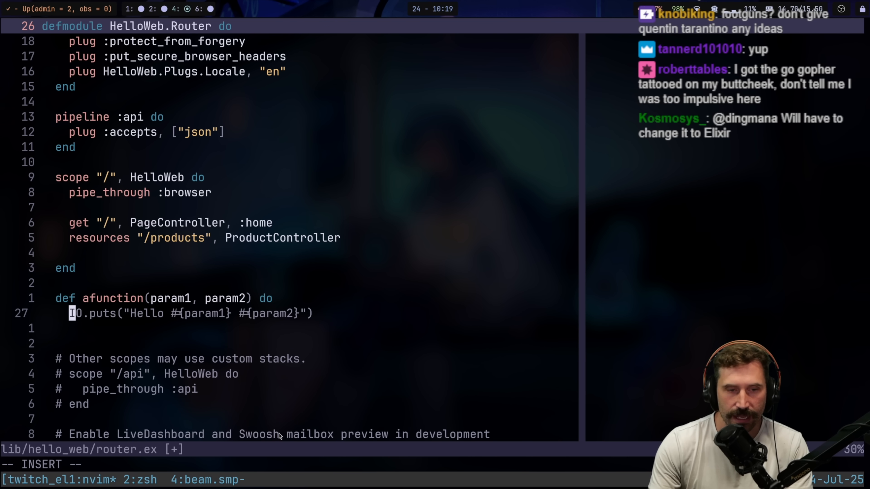
type("O")
left_click(164, 298)
type("\"!hello")
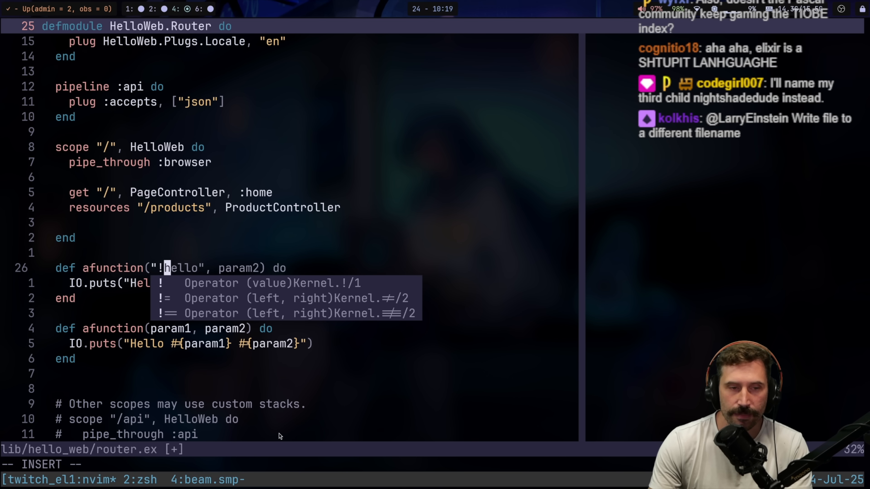
type("echo\" <> rest_param1`")
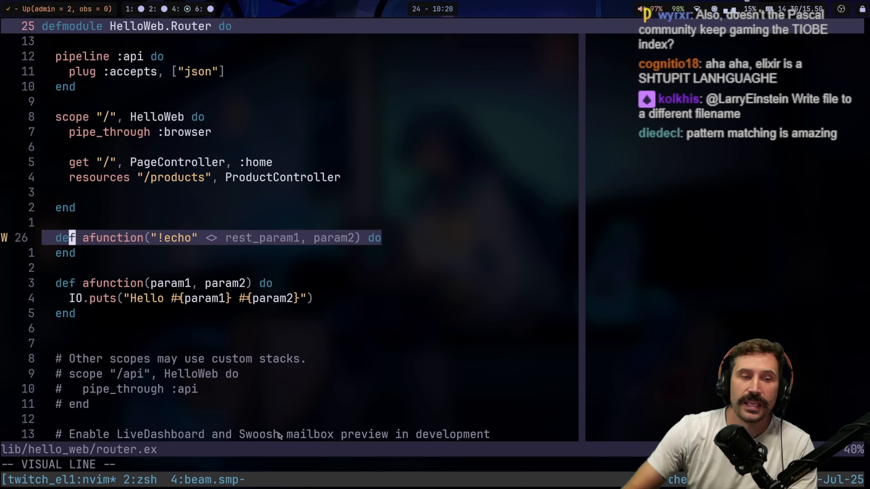
Step: Comment the clause bodies with '# do something' and mark the !echo clause '# special'
key("v")
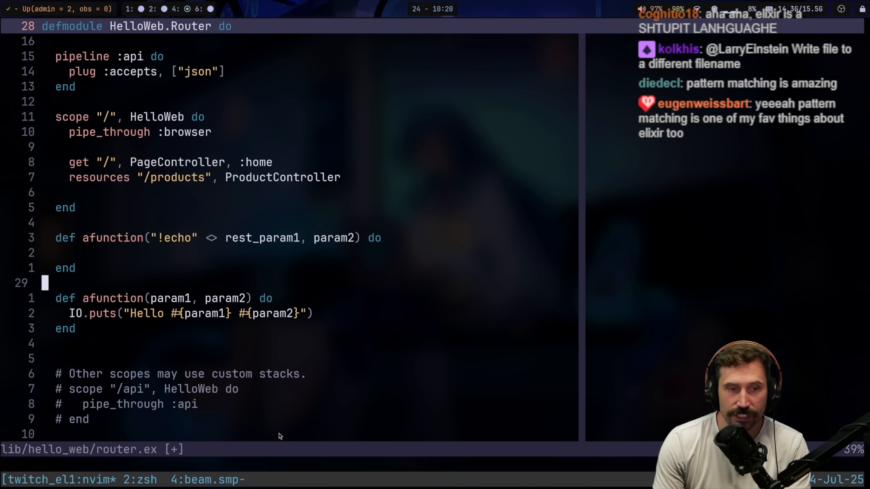
type("# do something")
left_click(326, 464)
type(":w")
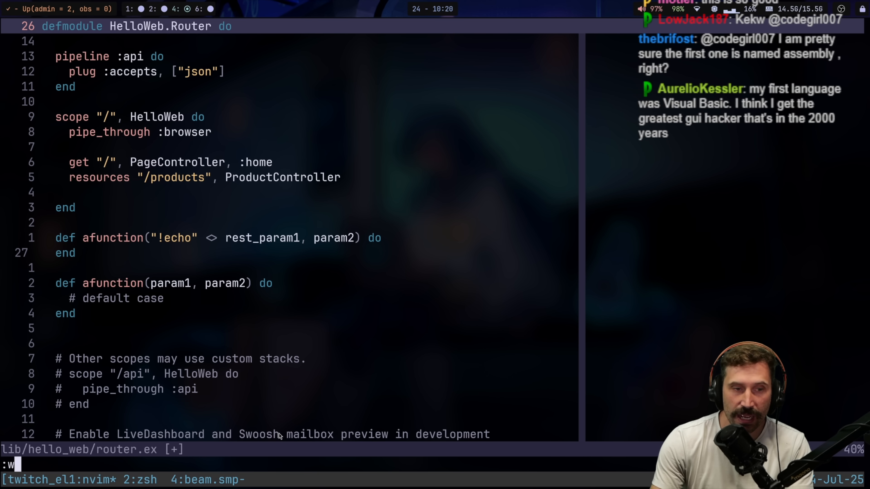
type("# special")
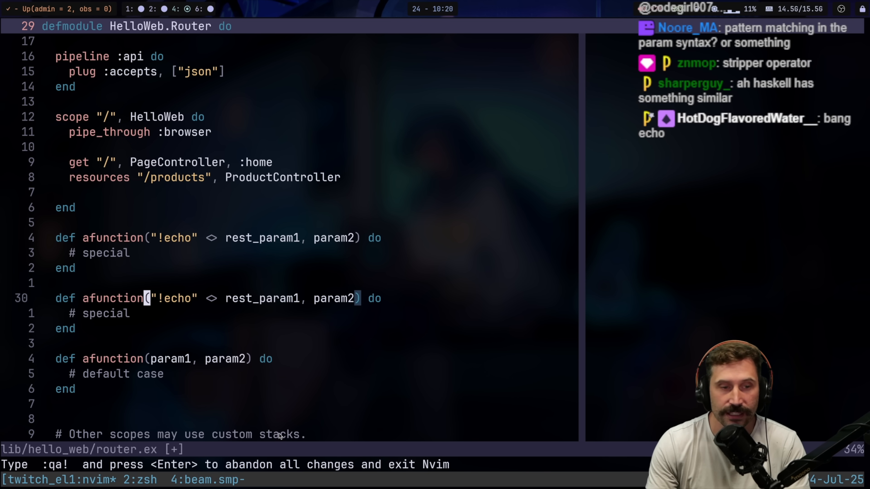
type("s")
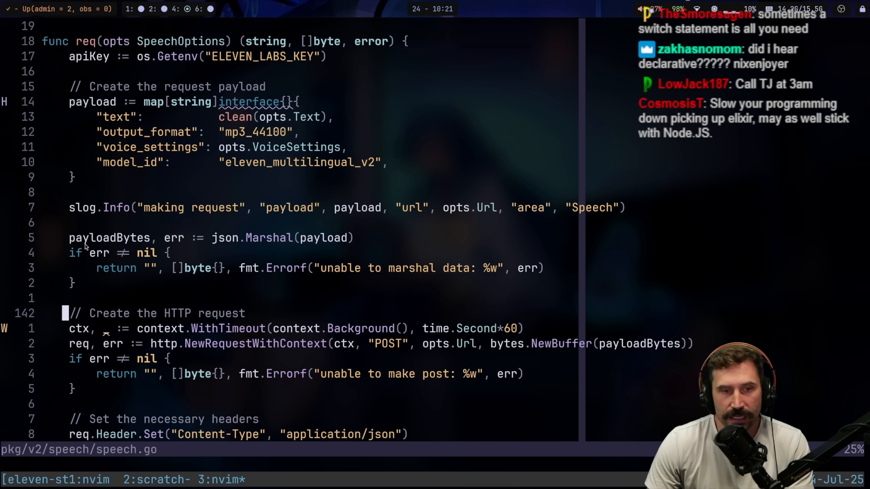
Step: Scroll through speech.go's req function and its repeated err != nil checks
scroll("down", 3)
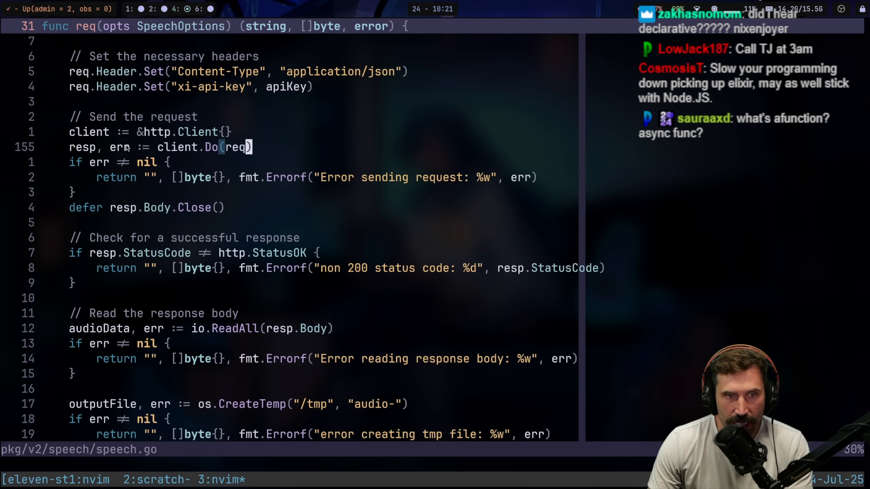
key("V")
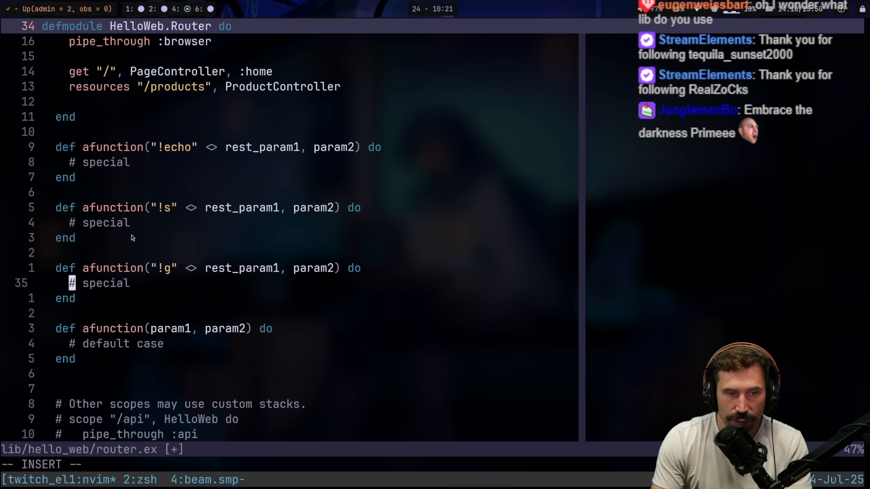
Step: Start the with-chain: decode JSON from rest_param1, then request_from_internet
type("with {:ok, result} <- do_something(rest_param1) do")
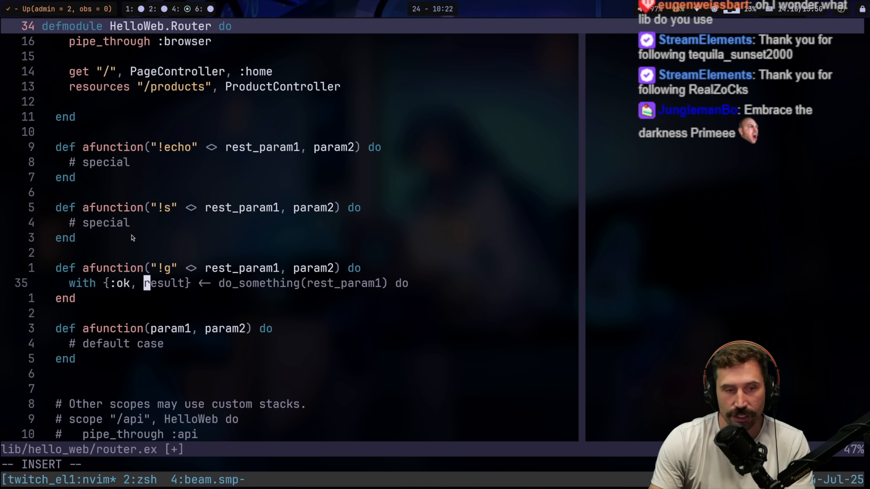
type("json")
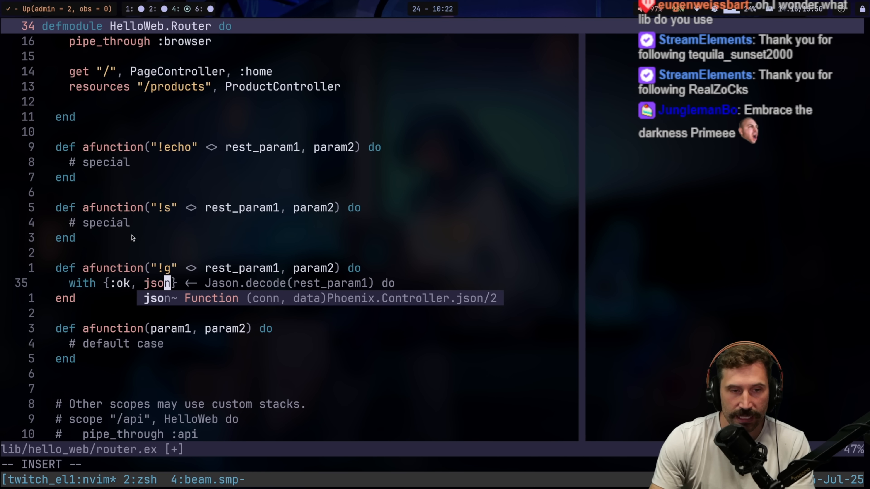
type("do")
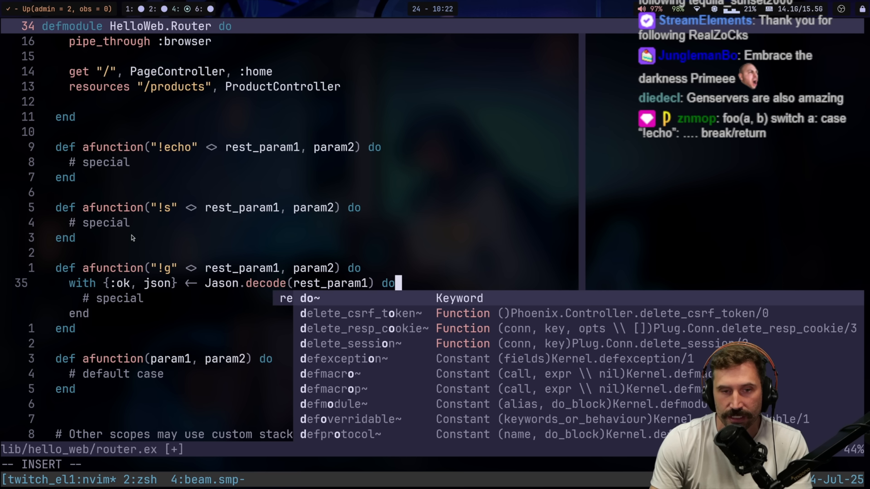
key("Escape")
type("{:ok, ")
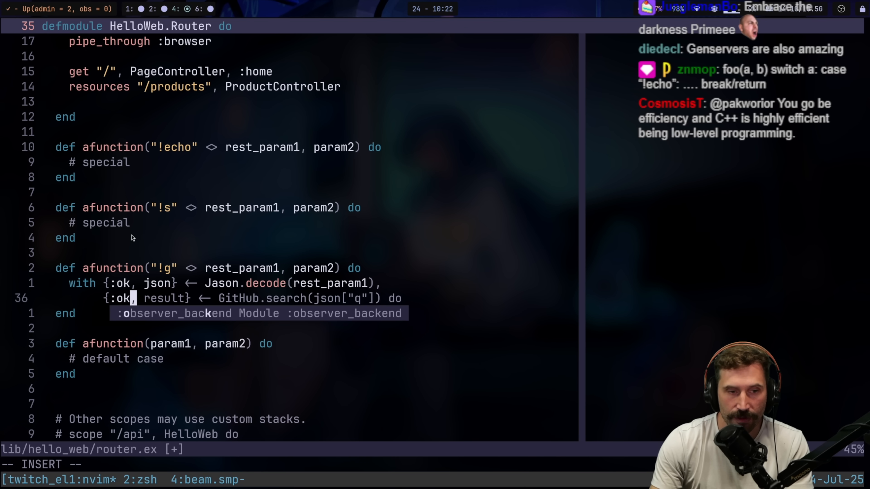
type("re")
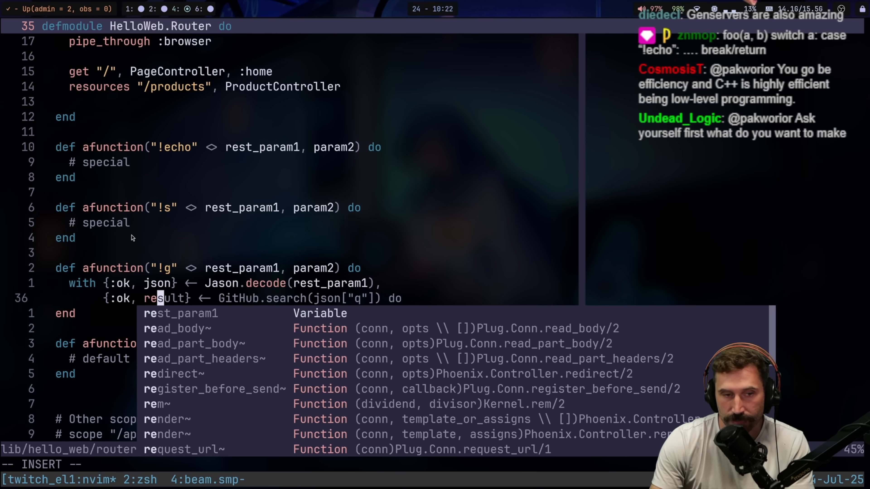
key("Escape")
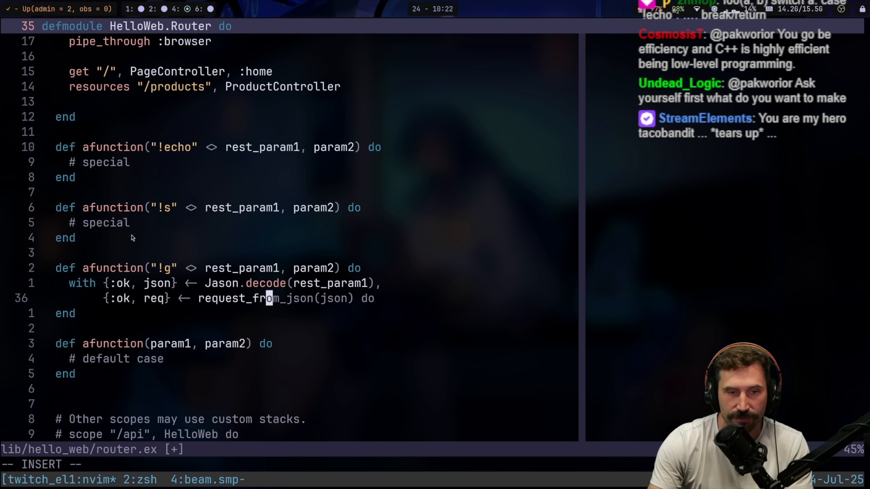
type("internet(json),")
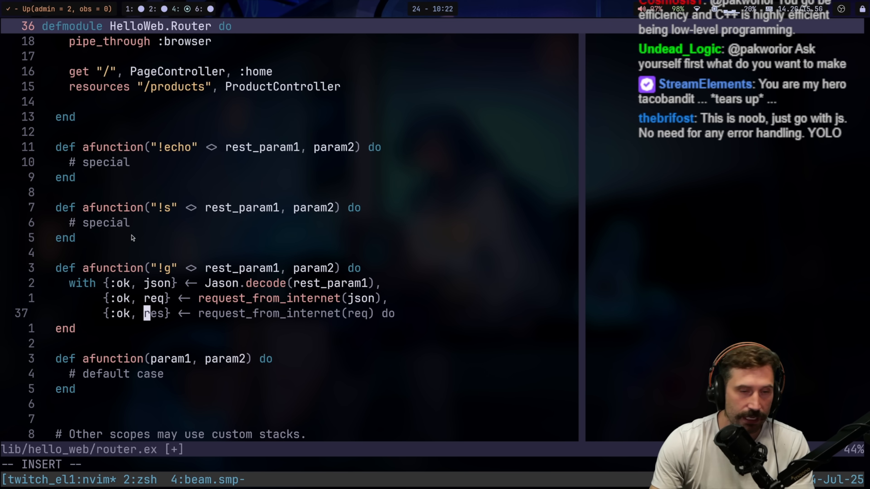
Step: Add read_body(req), create_tmp("audio-"), write_to_file(f, req) and an else branch
type("tmp")
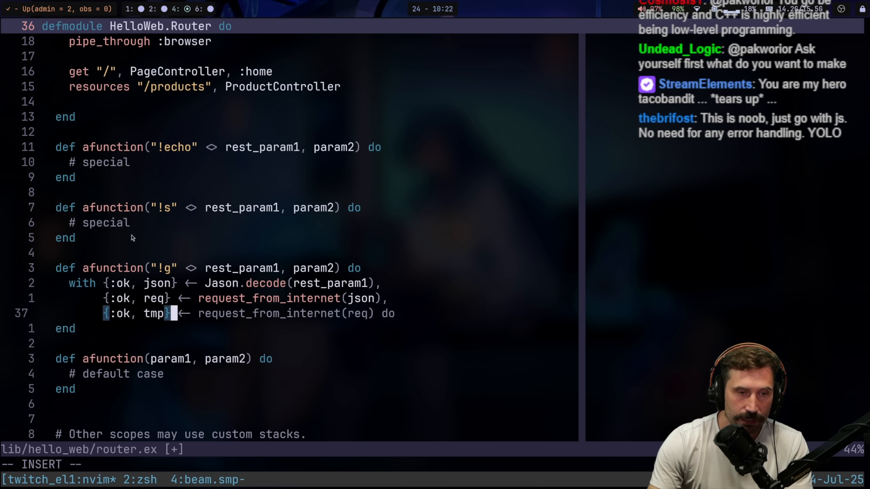
type("create_tmp(req),")
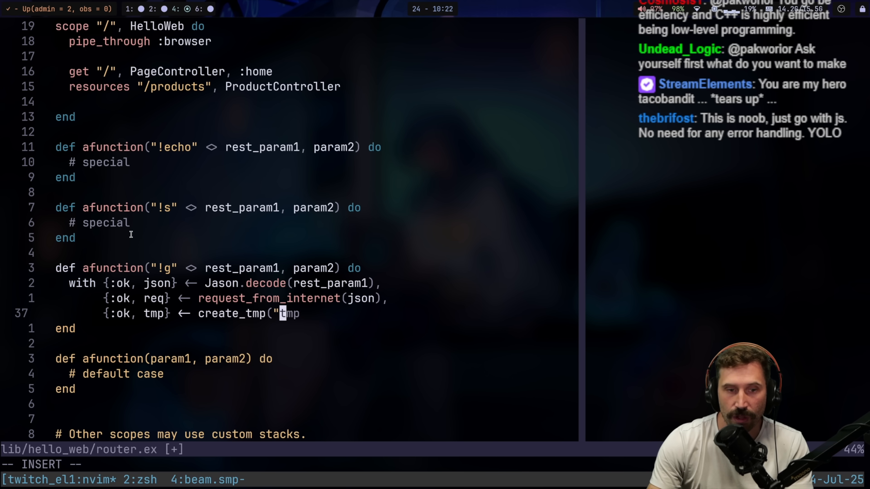
type("audio-\"),")
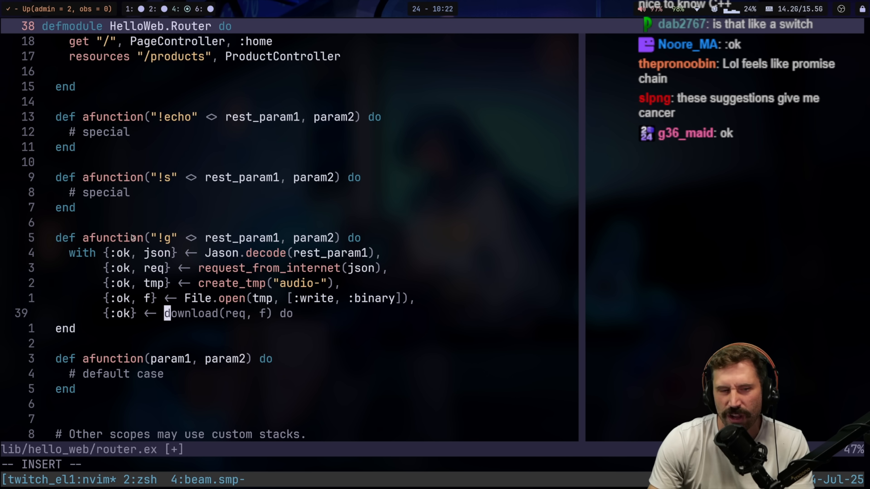
type("write_to_file(f, req),")
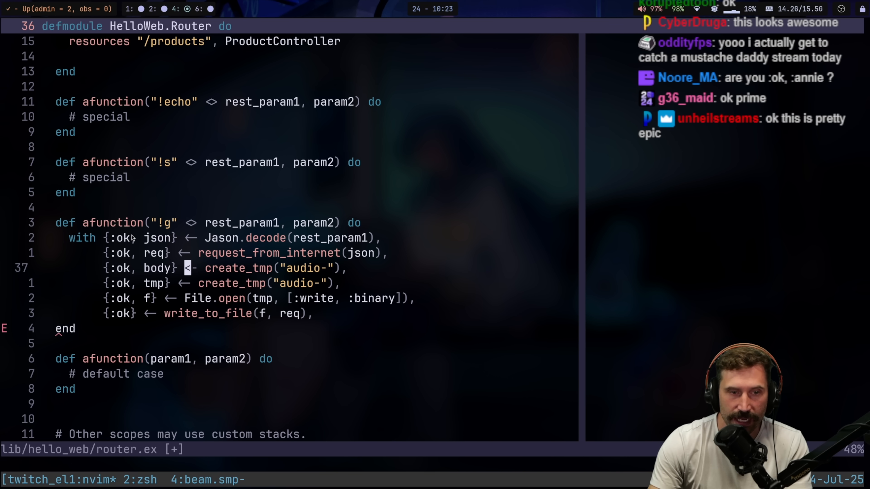
type("read_body(req),")
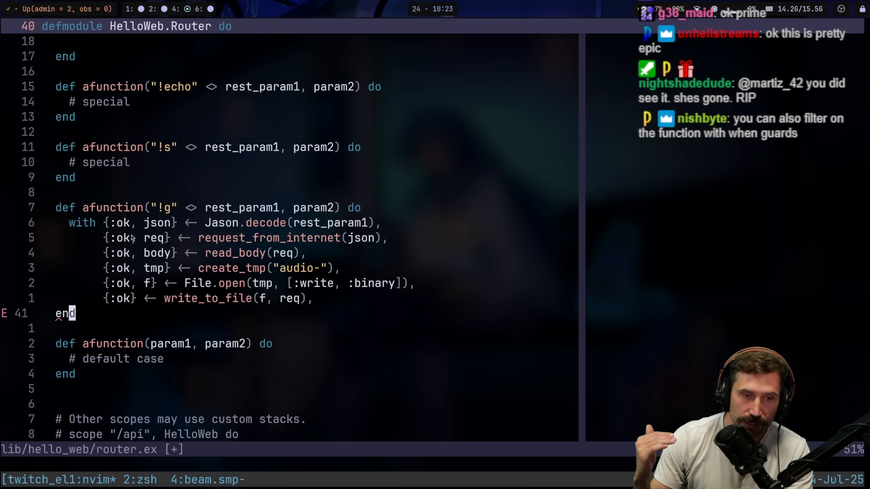
type("else")
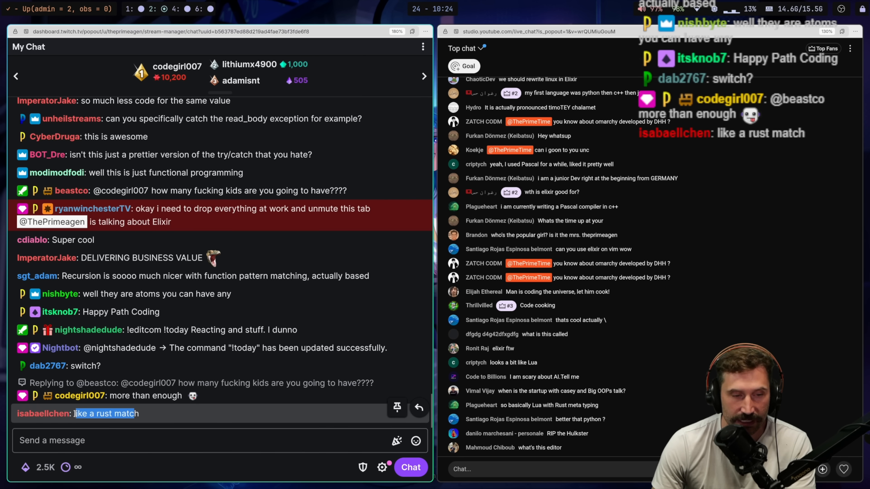
left_click(199, 440)
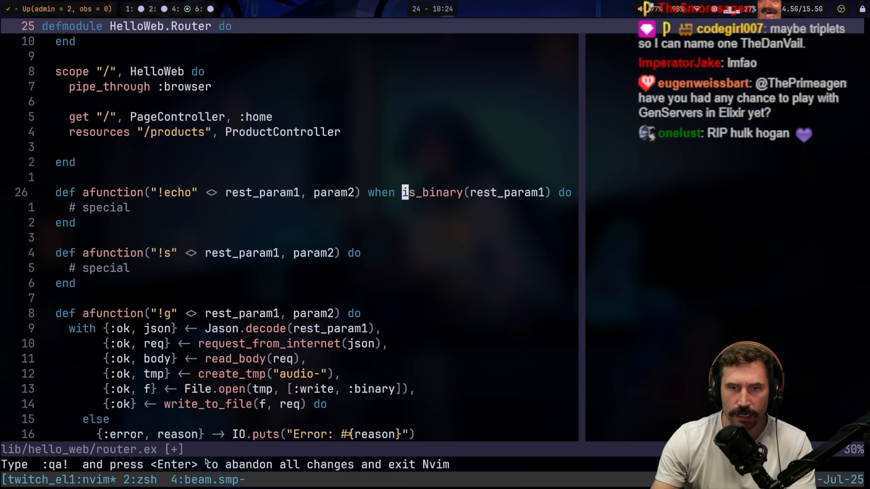
Step: Add a when guard on param2 to the "!echo" def line
type("param2 == \"\"")
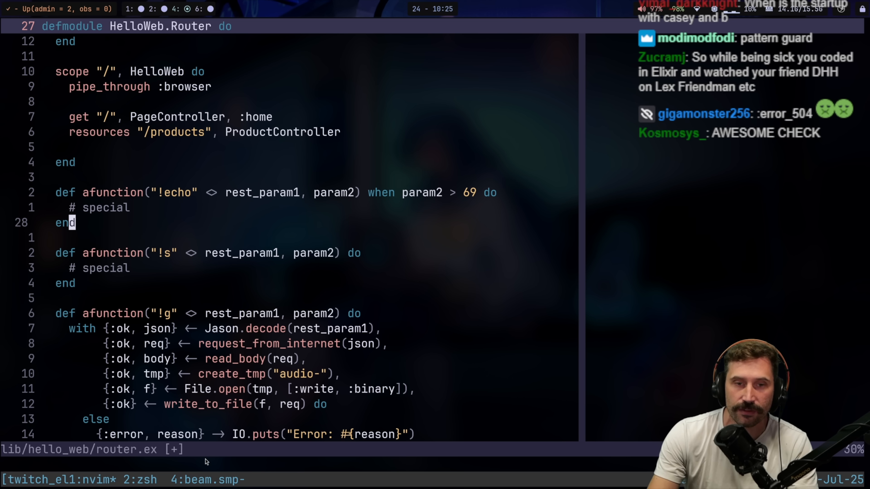
key("v")
type("%{")
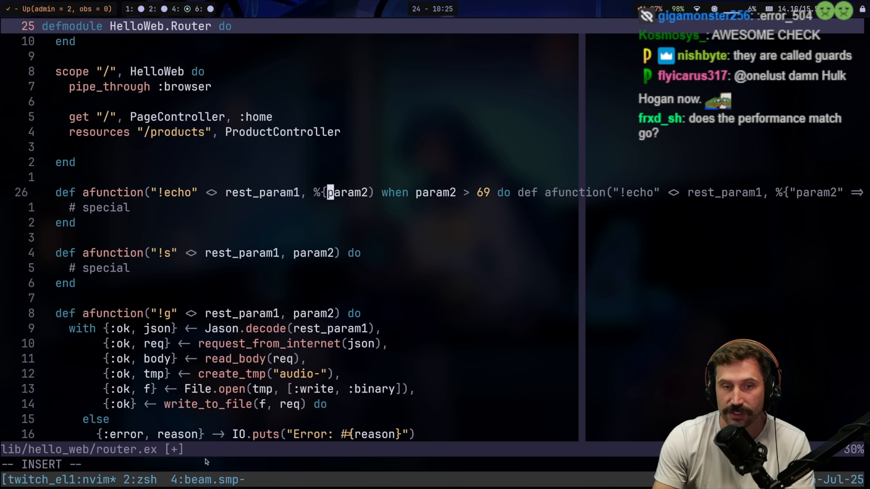
Step: Match param2 against a map pattern and check rest_param1 == "" inside the clause
type("message")
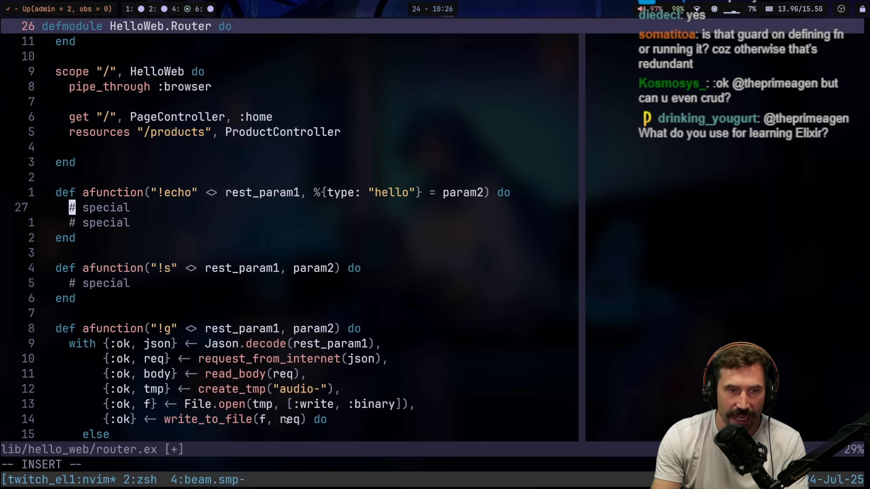
type("response")
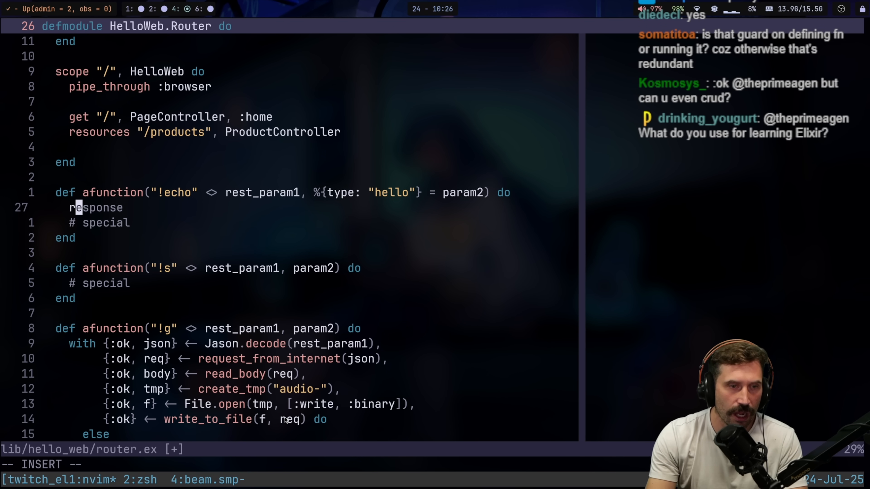
type("if rest_param1 == \"\" do")
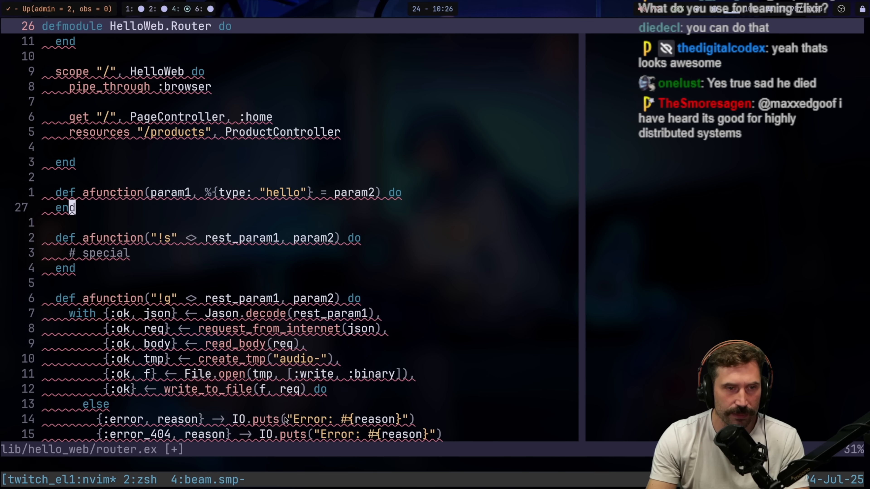
Step: Write Go-style code: early return on missing "!" prefix, strings.SplitN, then switch on the command
type("if param1 == \"hello\" do")
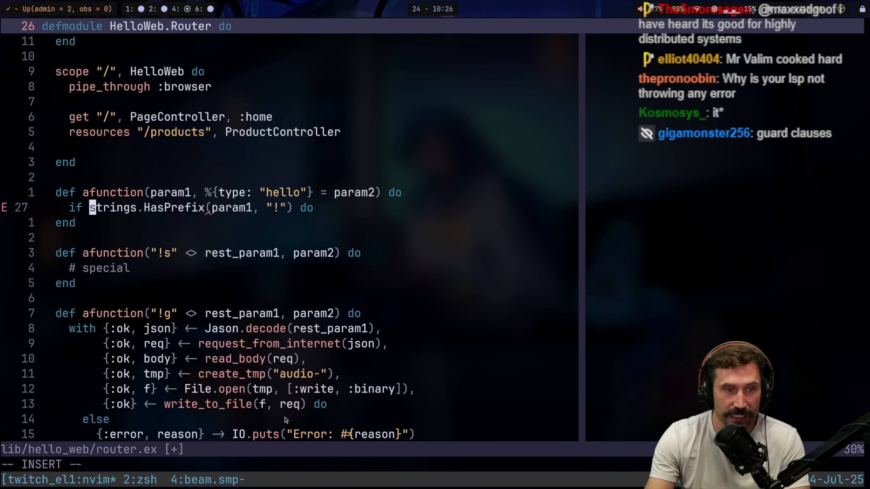
type("!")
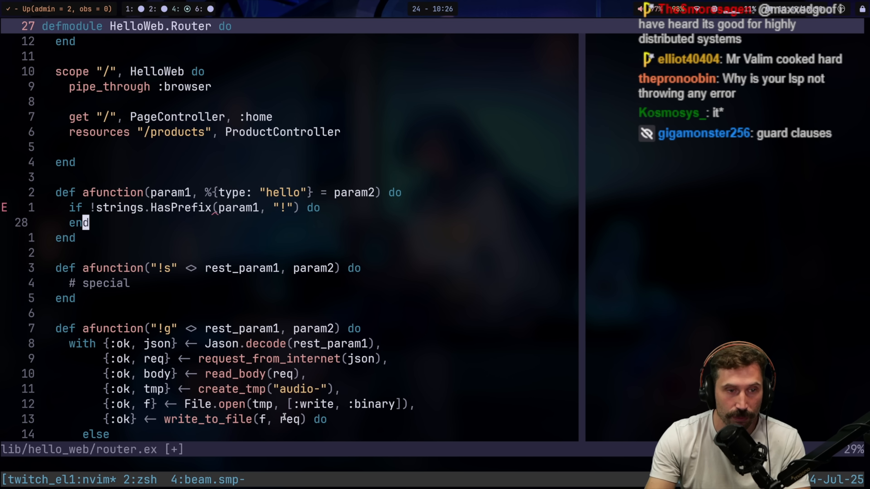
type("return")
type("if ...")
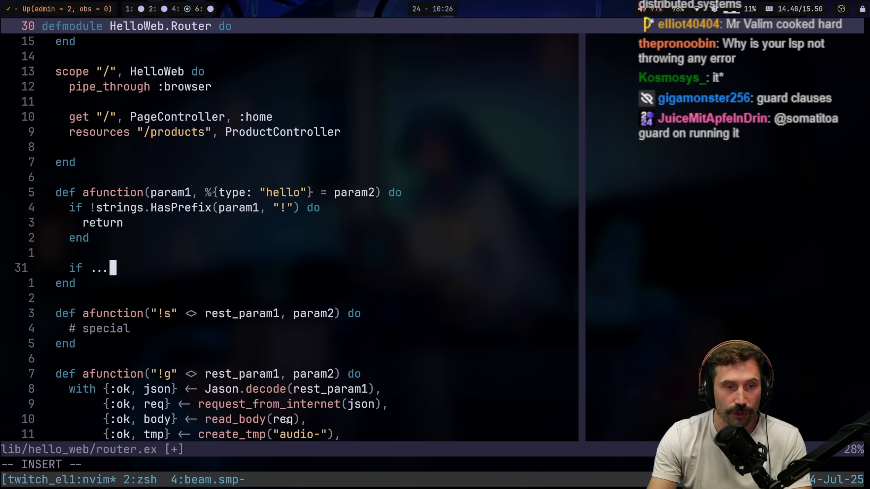
type("return")
type("parts := strings.Split(param1, \" ")
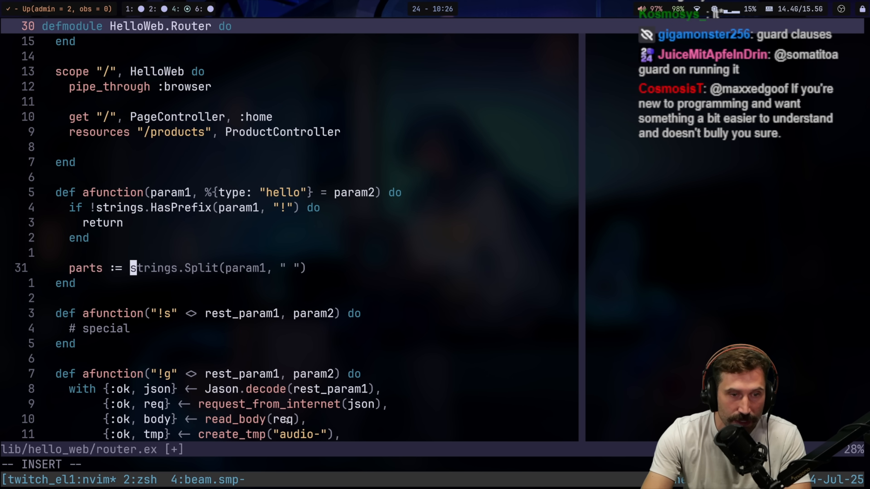
type("N")
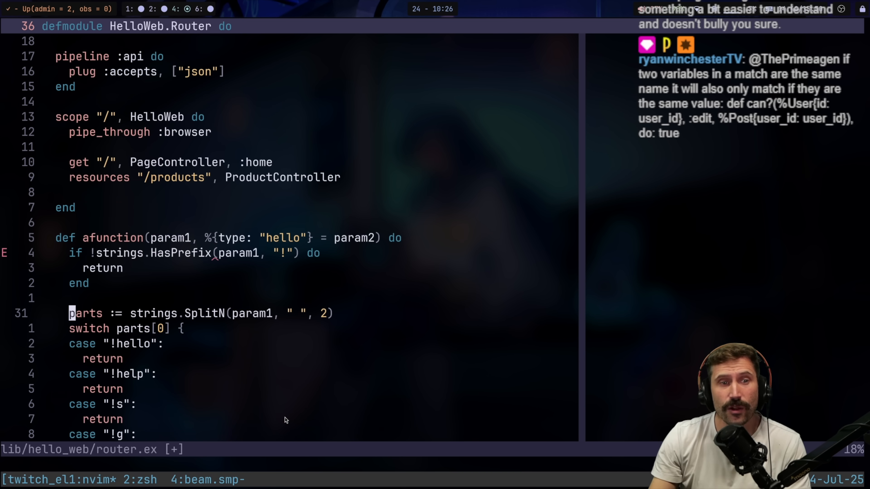
scroll("down", 3)
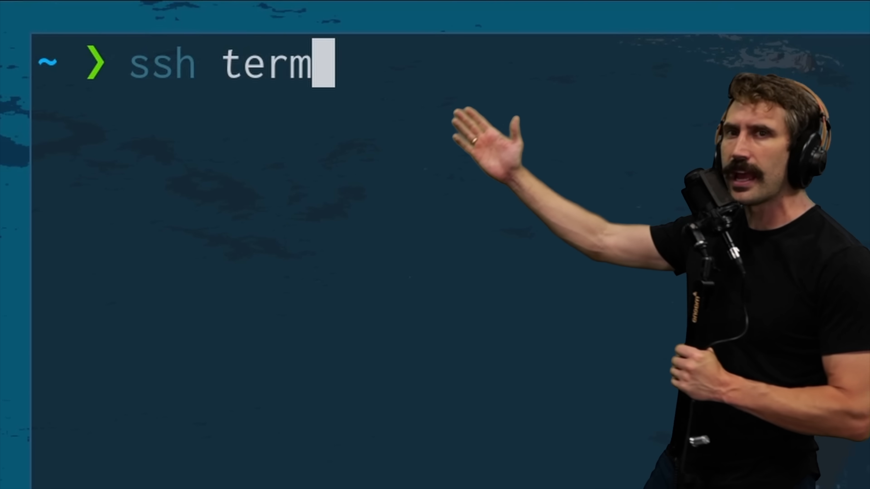
Step: Run ssh terminal.shop to open the storefront with the featured cron subscription
key("Enter")
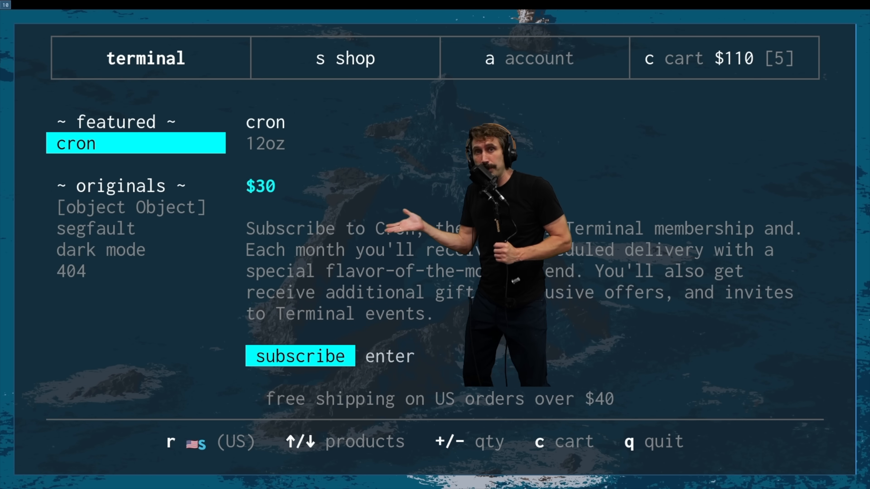